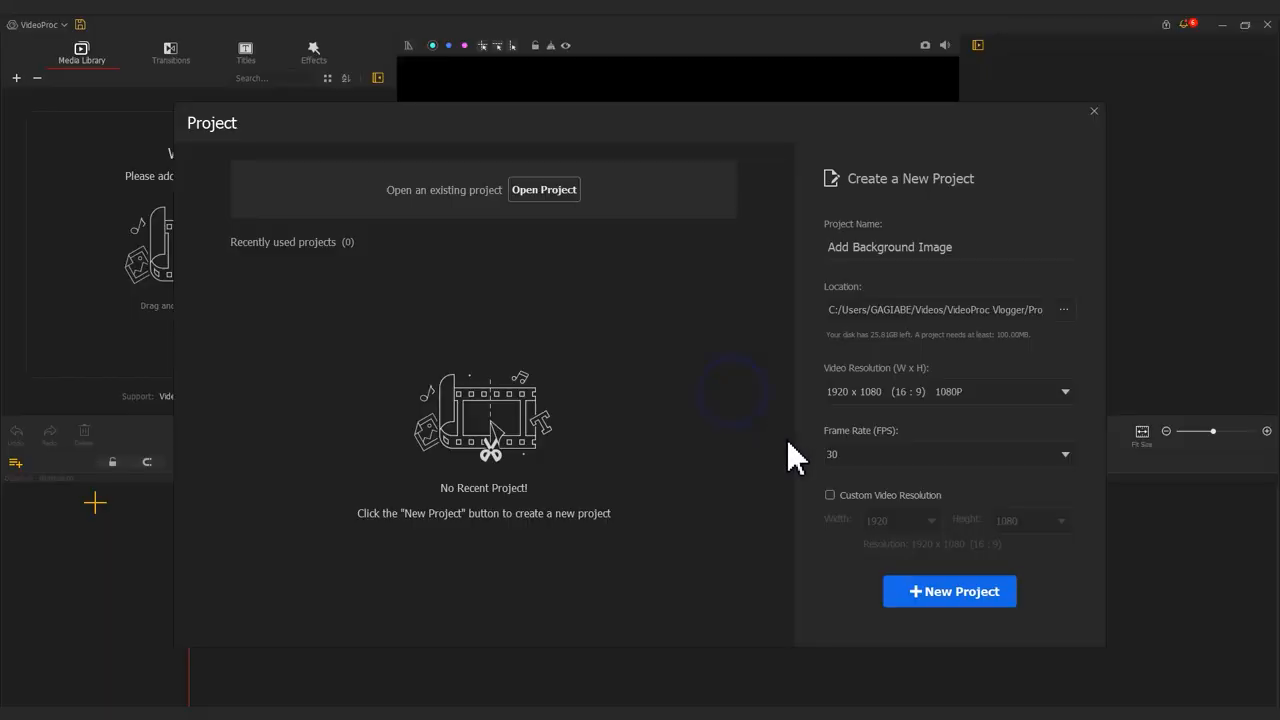
# - Create the Add Background Image project and add a second overlay track
pyautogui.click(948, 591)
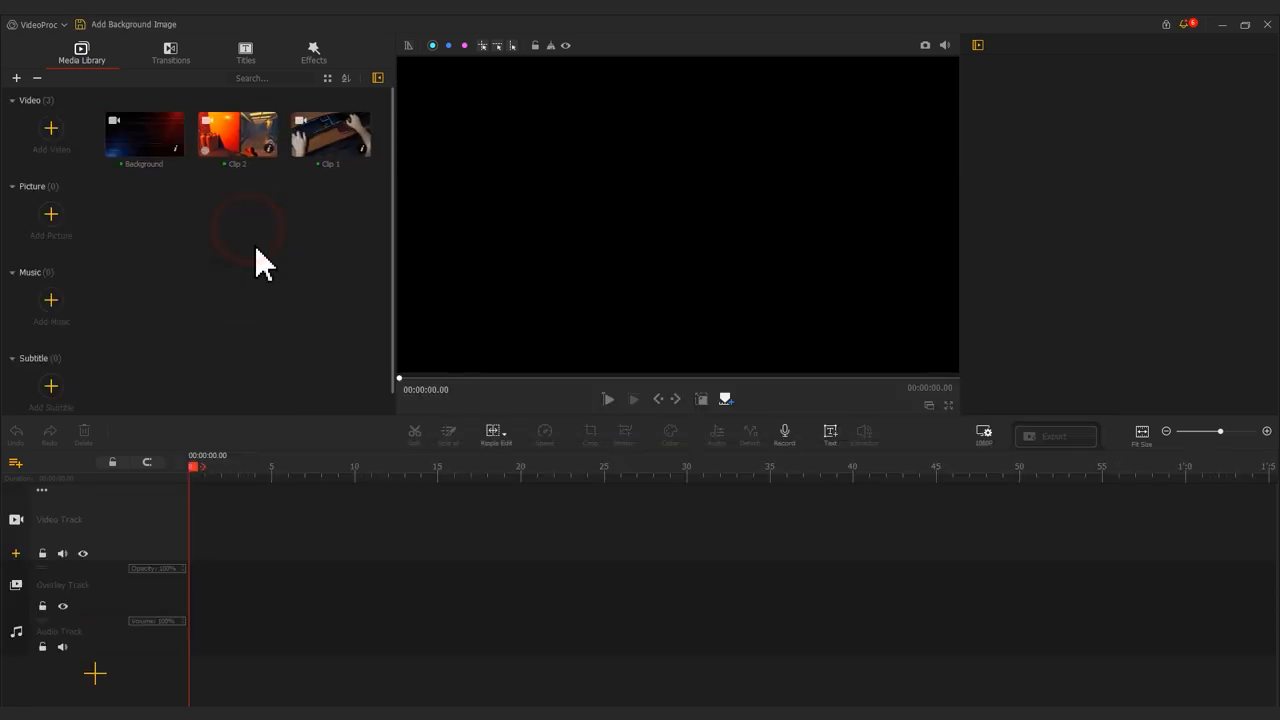
pyautogui.click(14, 462)
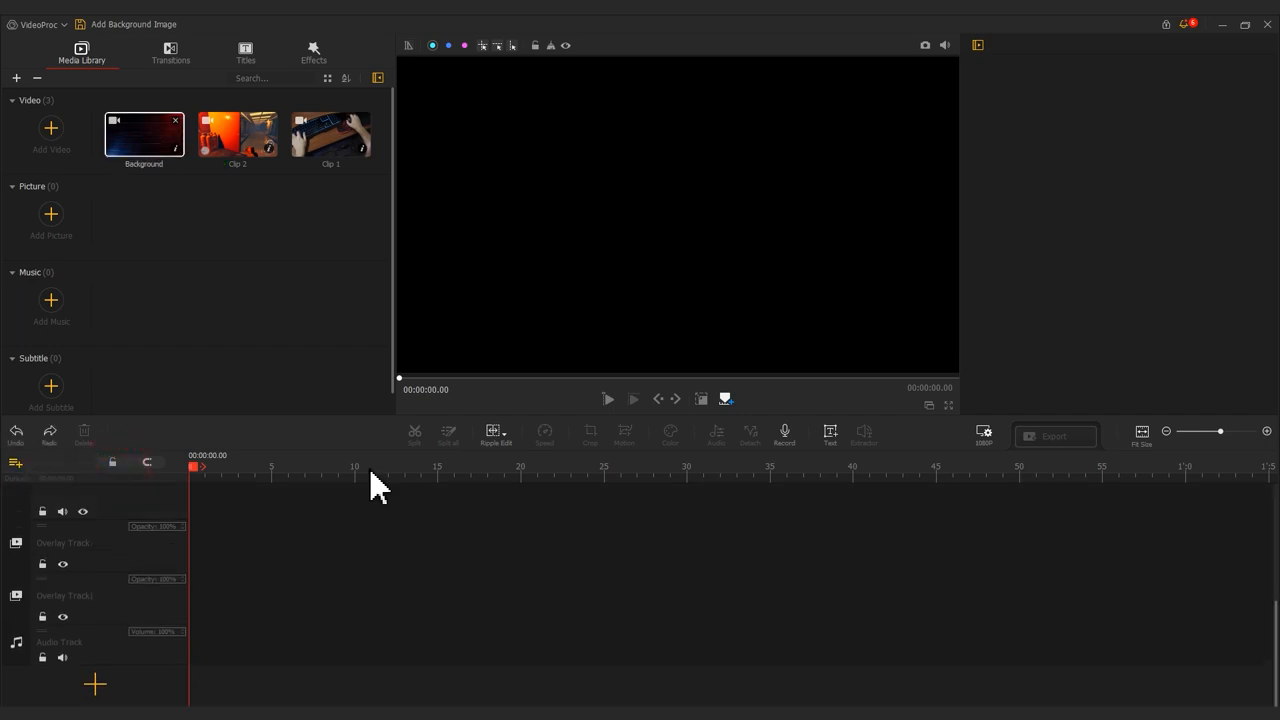
# - Place Clip 1 on an overlay track and move the keyboard clip toward the lower-left
pyautogui.moveTo(330, 133); pyautogui.dragTo(263, 490)
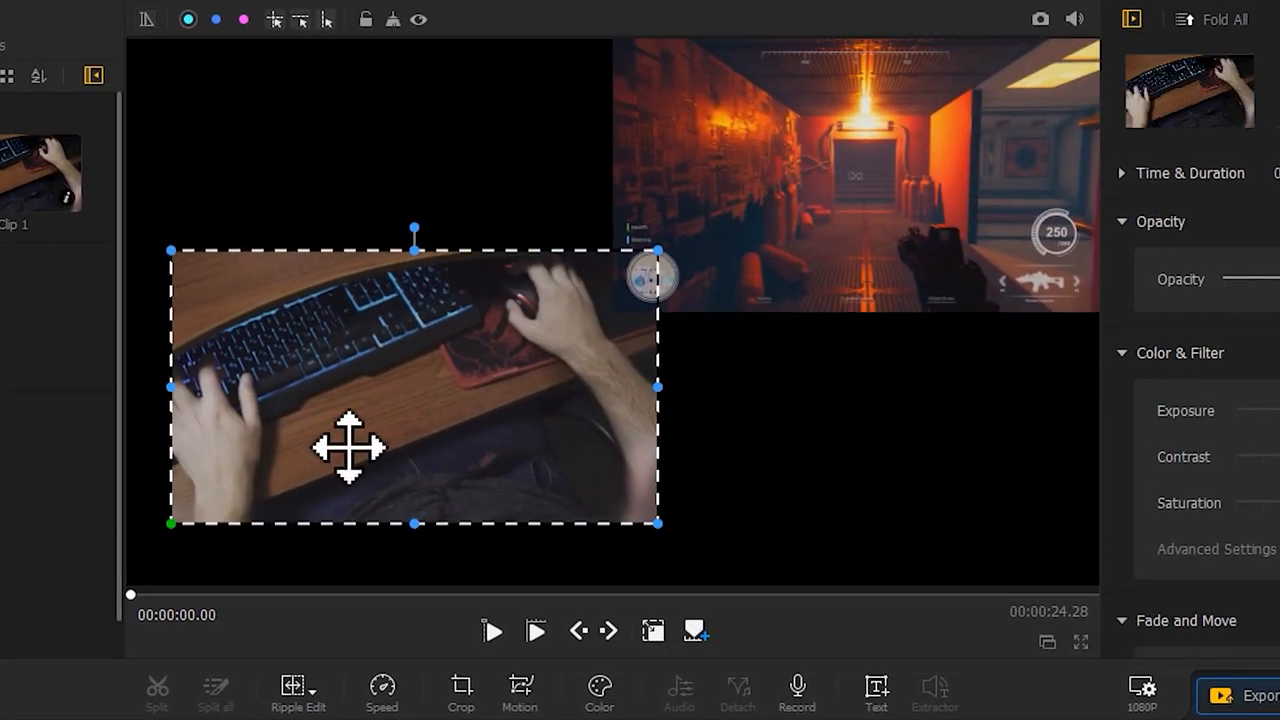
pyautogui.moveTo(414, 386); pyautogui.dragTo(291, 490)
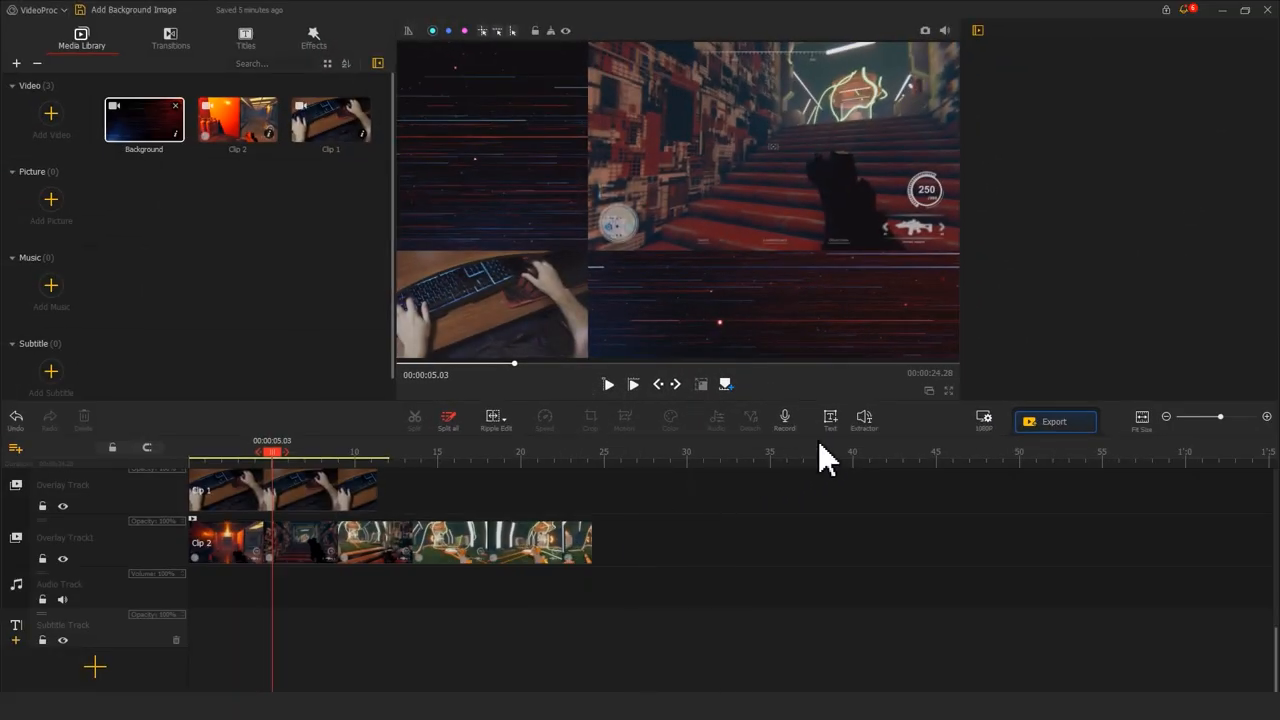
# - Add a 'Game Live' text title over the picture-in-picture video
pyautogui.click(830, 417)
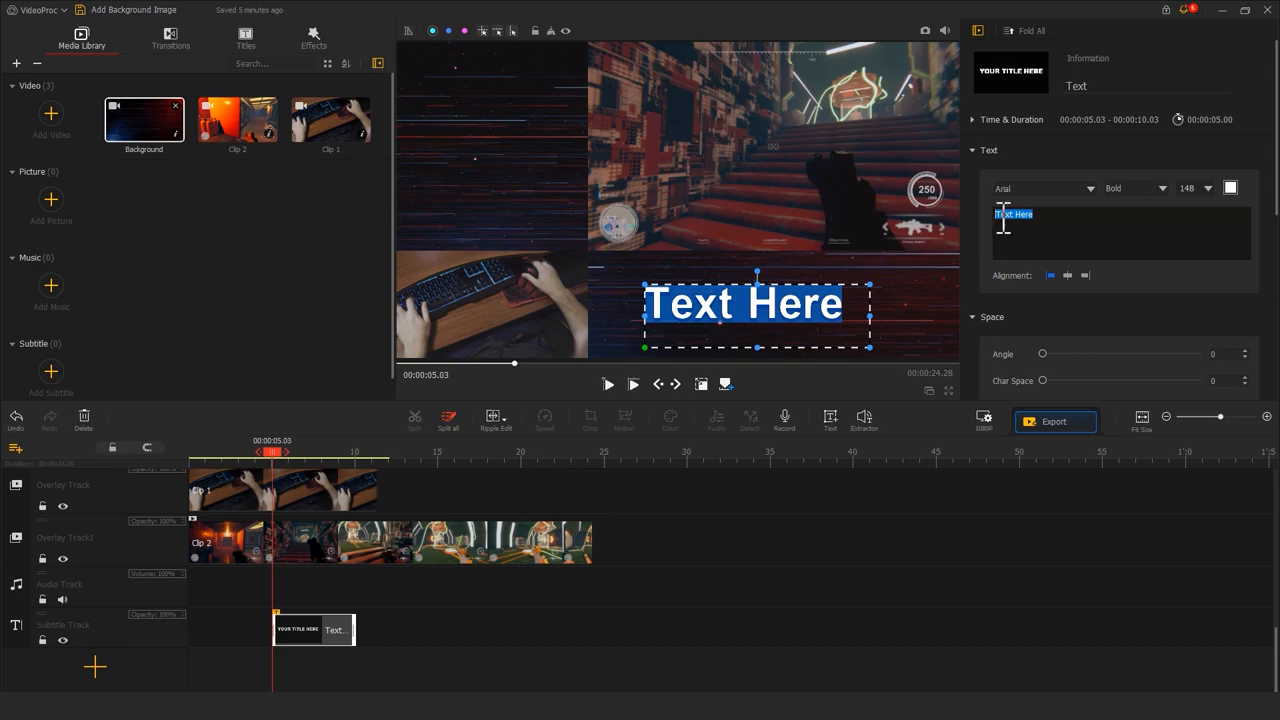
pyautogui.write('Game Live')
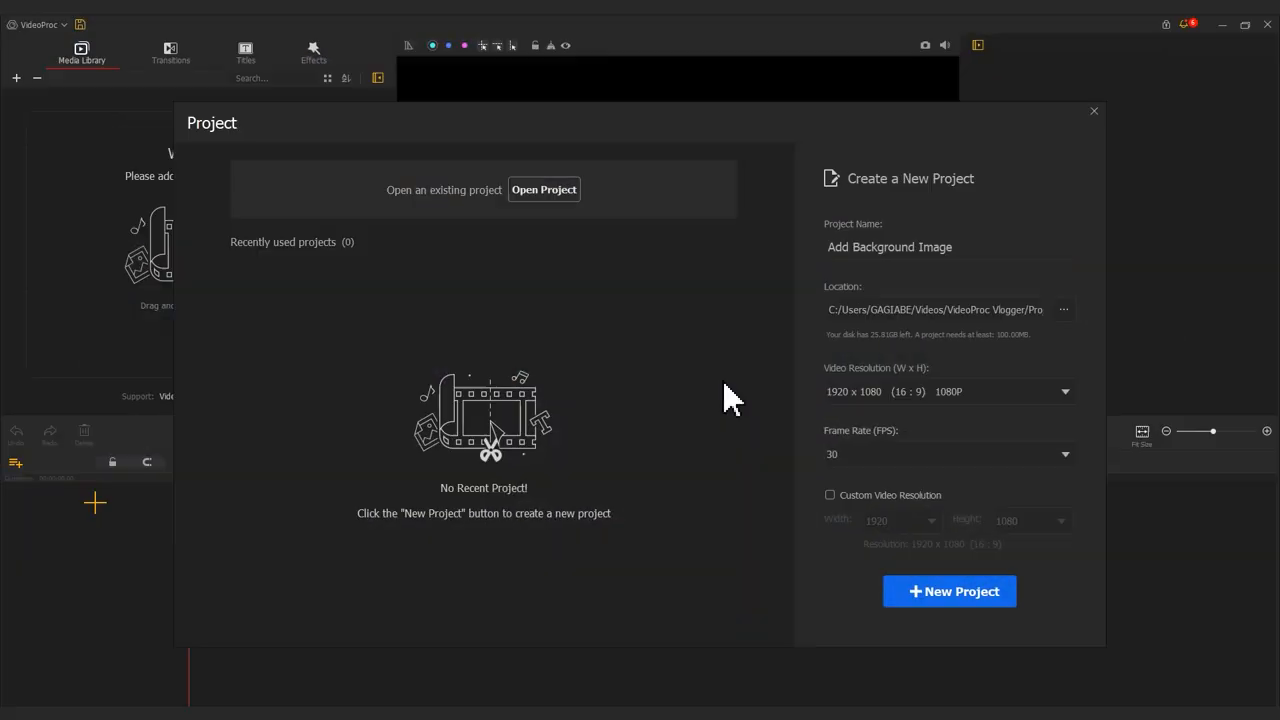
pyautogui.moveTo(872, 528)
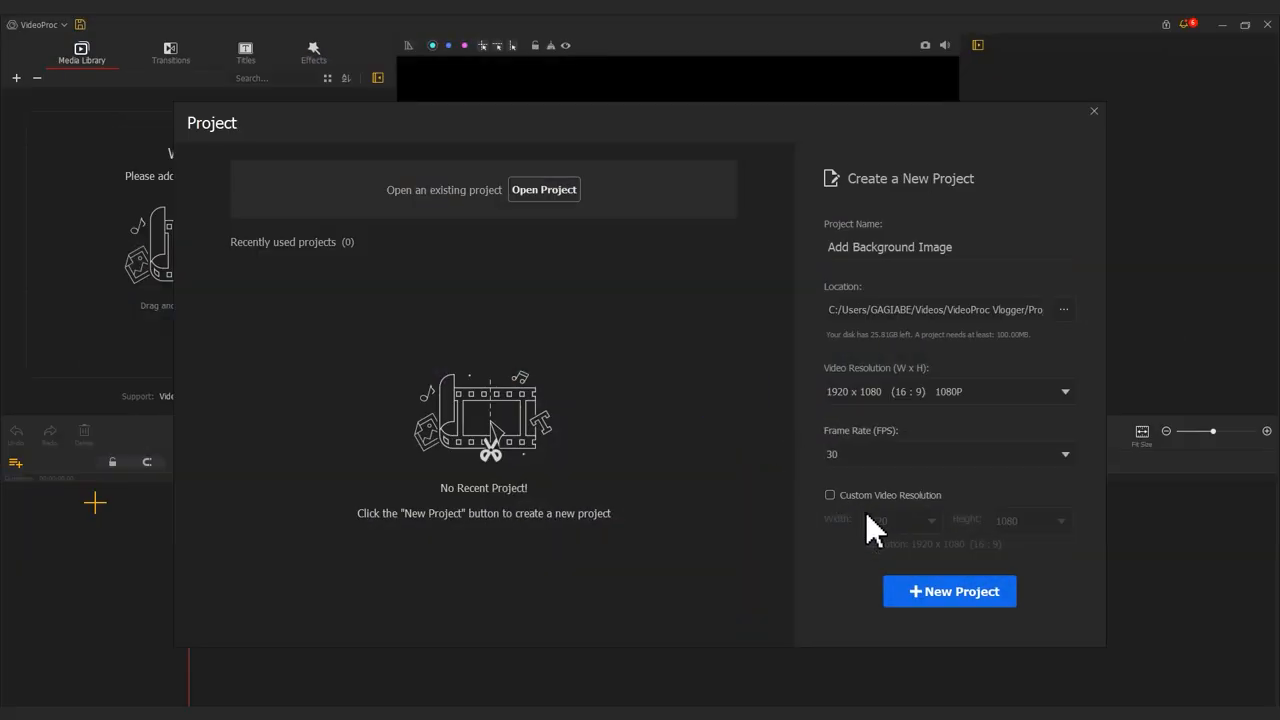
# - Start a new project for the Thanks for Watching outro
pyautogui.click(948, 591)
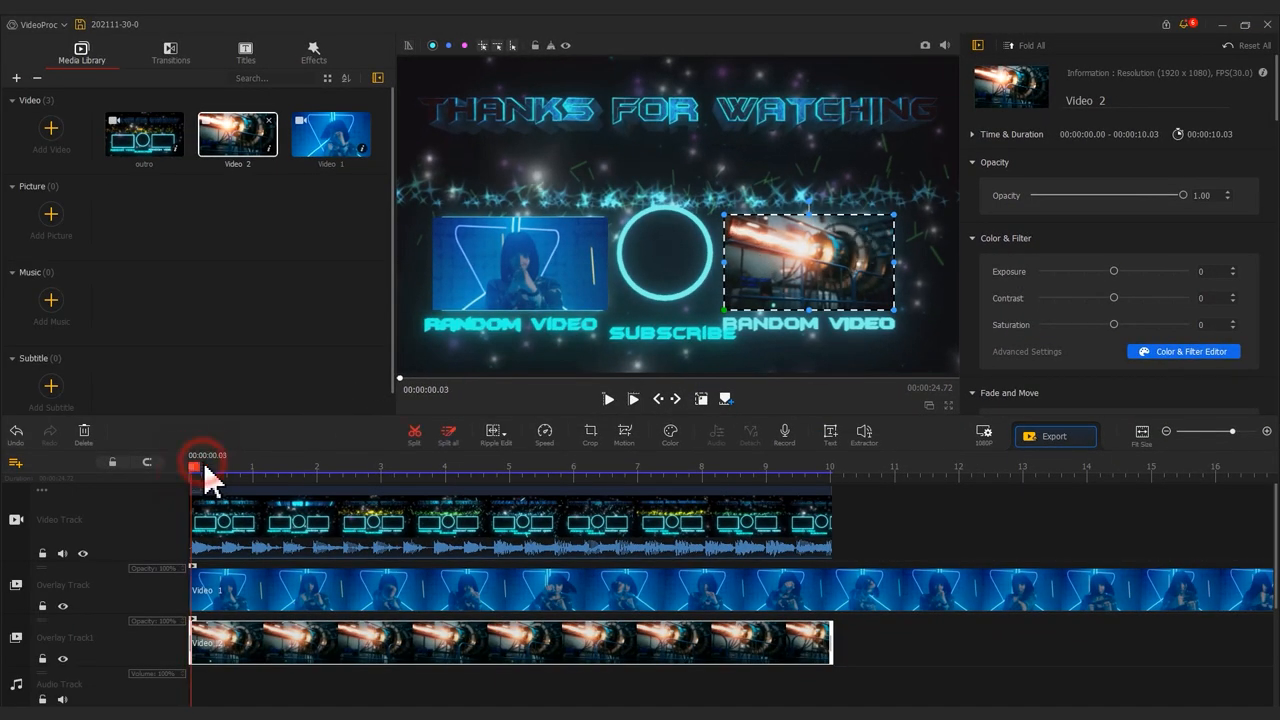
# - Start a fresh project for the Tik Tok cat video and image
pyautogui.click(607, 398)
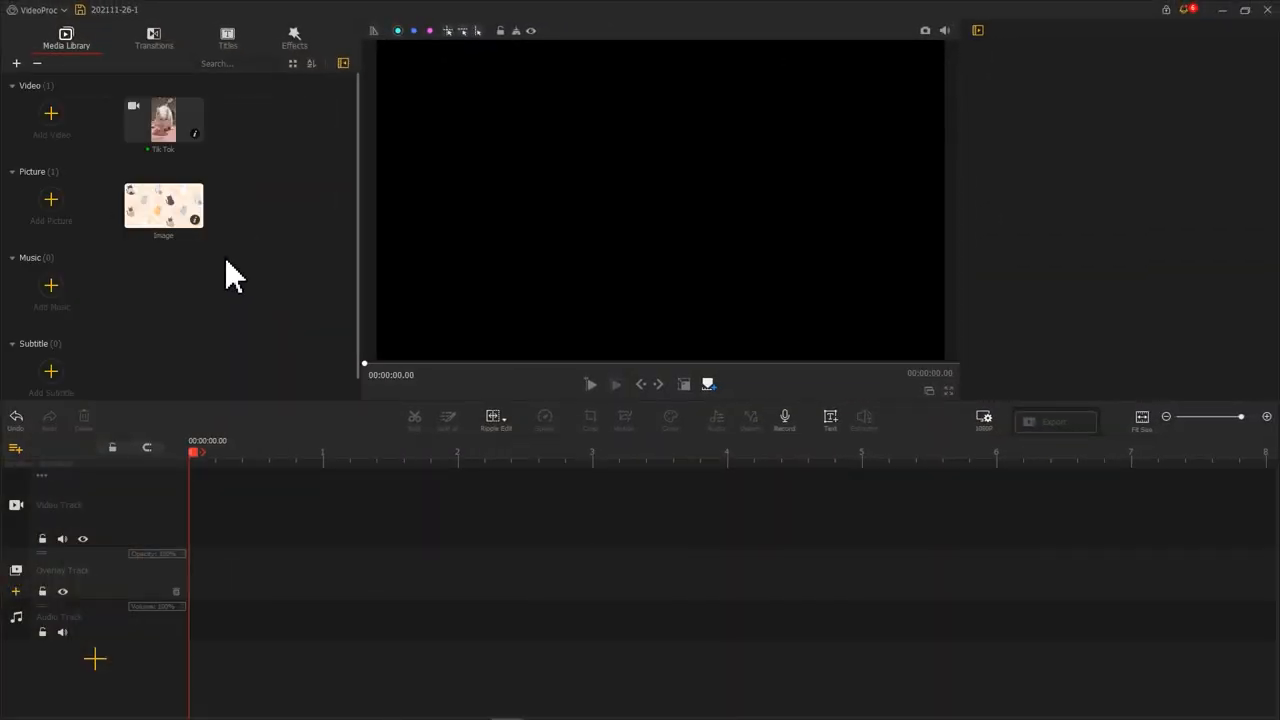
# - Drag the Tik Tok video from the library onto the timeline
pyautogui.click(163, 121)
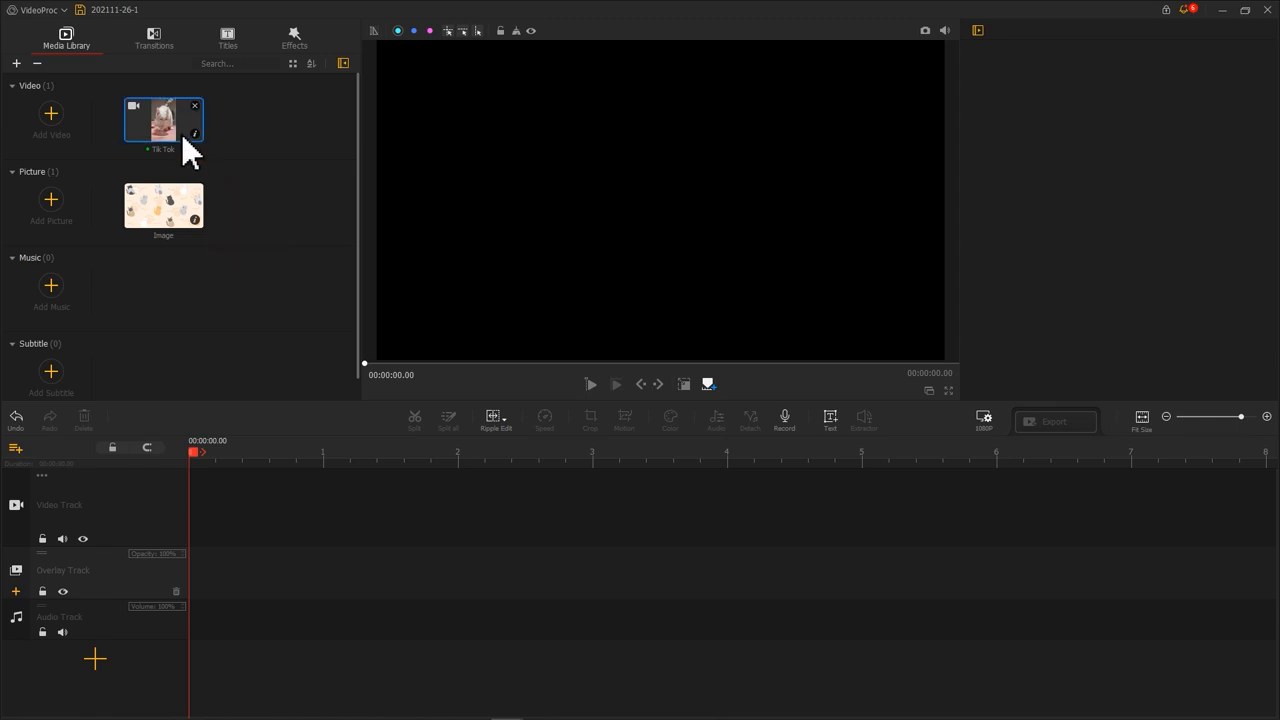
pyautogui.moveTo(162, 120); pyautogui.dragTo(200, 590)
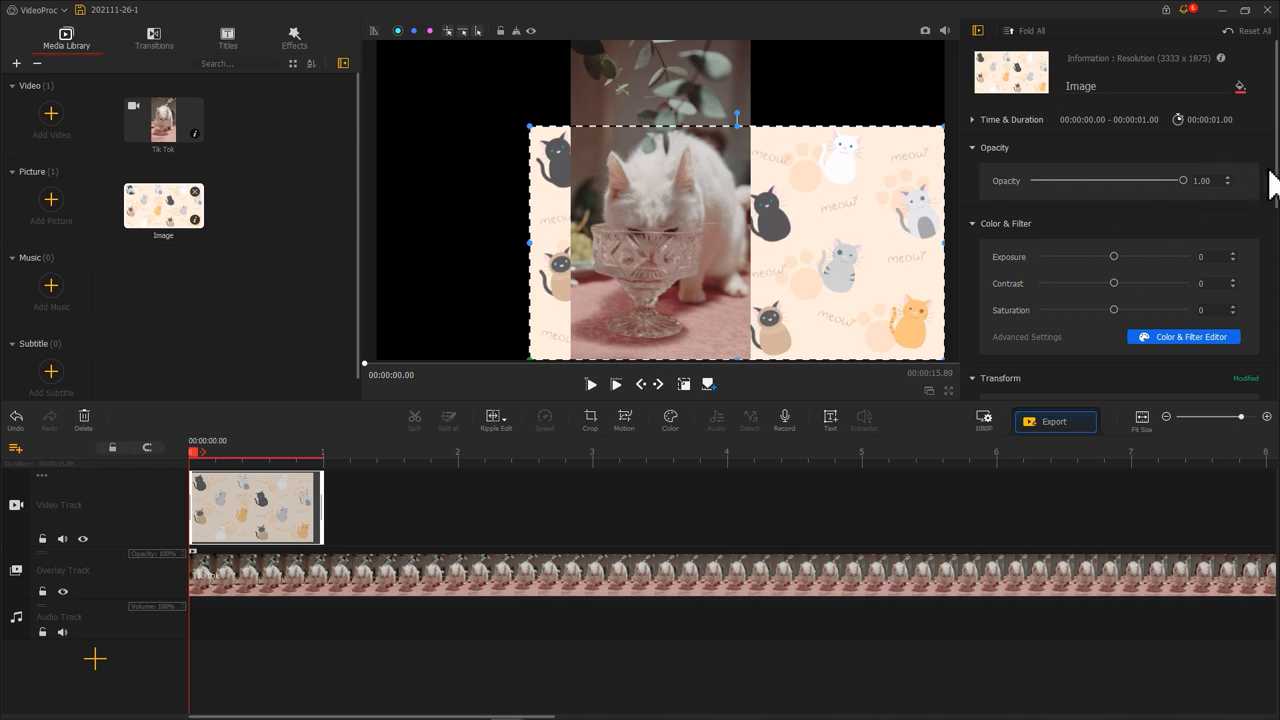
pyautogui.scroll(-3)
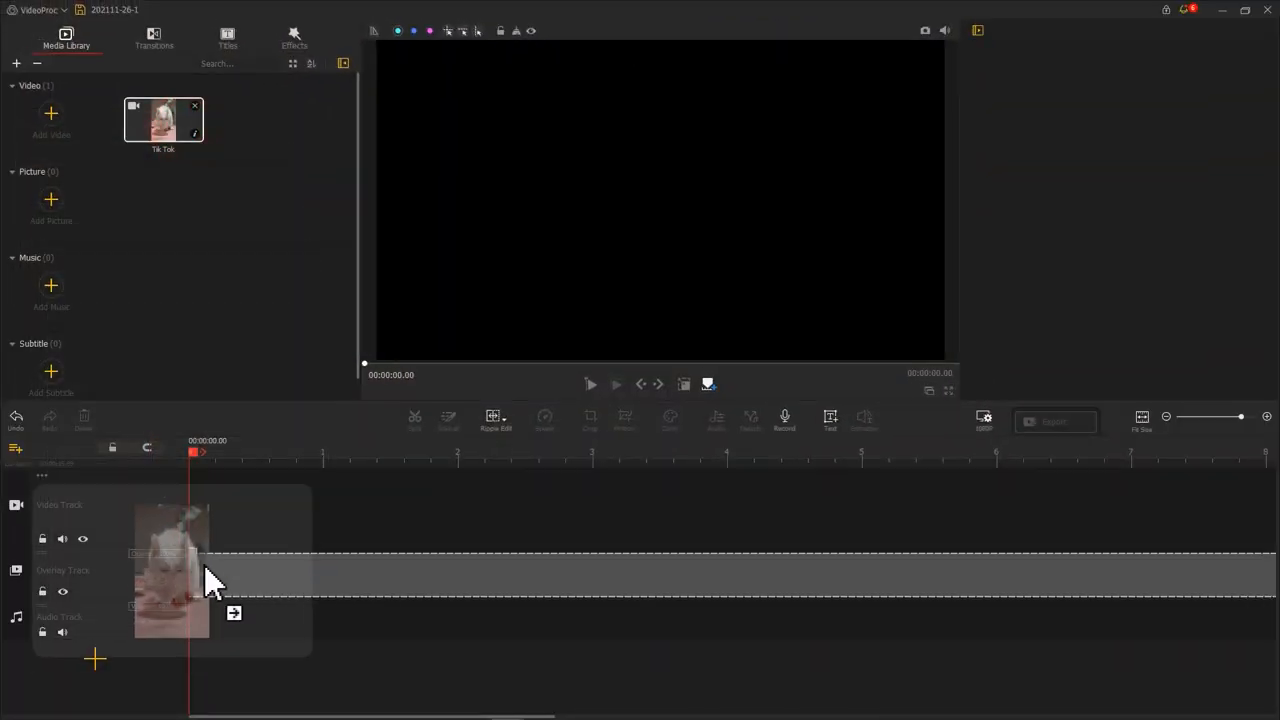
# - Place the Tik Tok video clip on the overlay track
pyautogui.moveTo(170, 570); pyautogui.dragTo(400, 570)
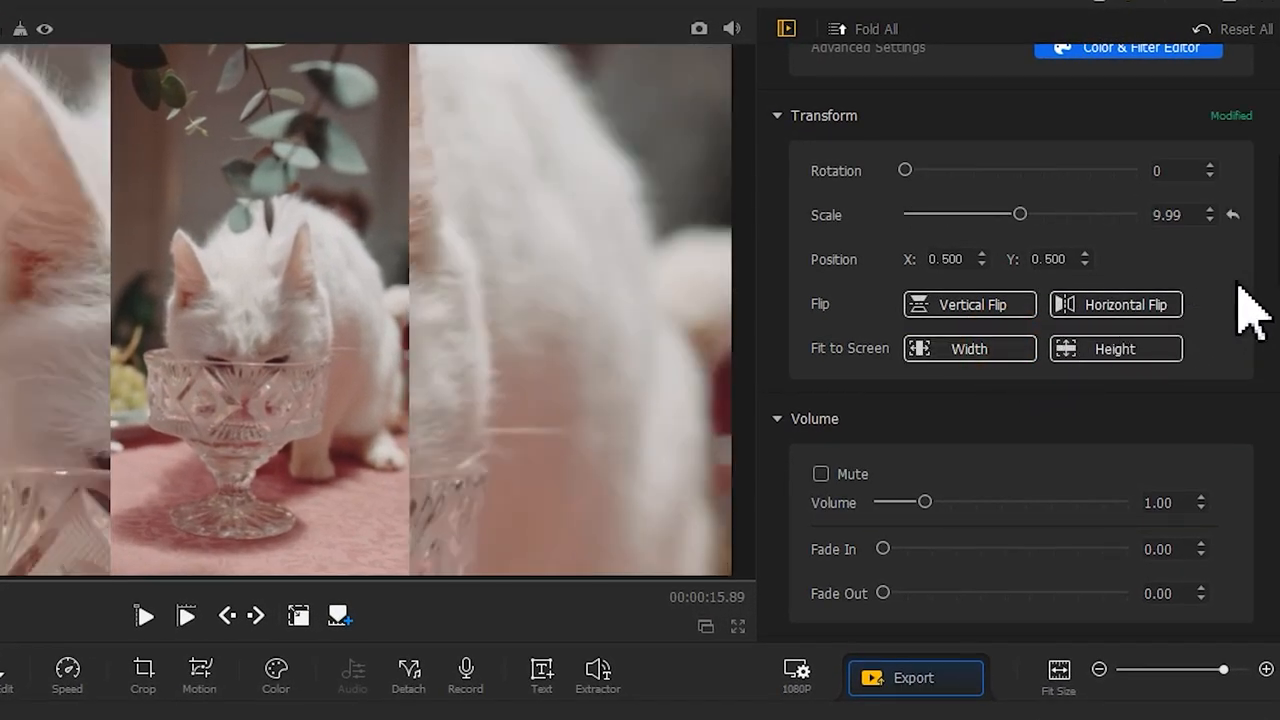
# - Enable Image Denoising on the enlarged background copy and play back the blurred result
pyautogui.scroll(-3)
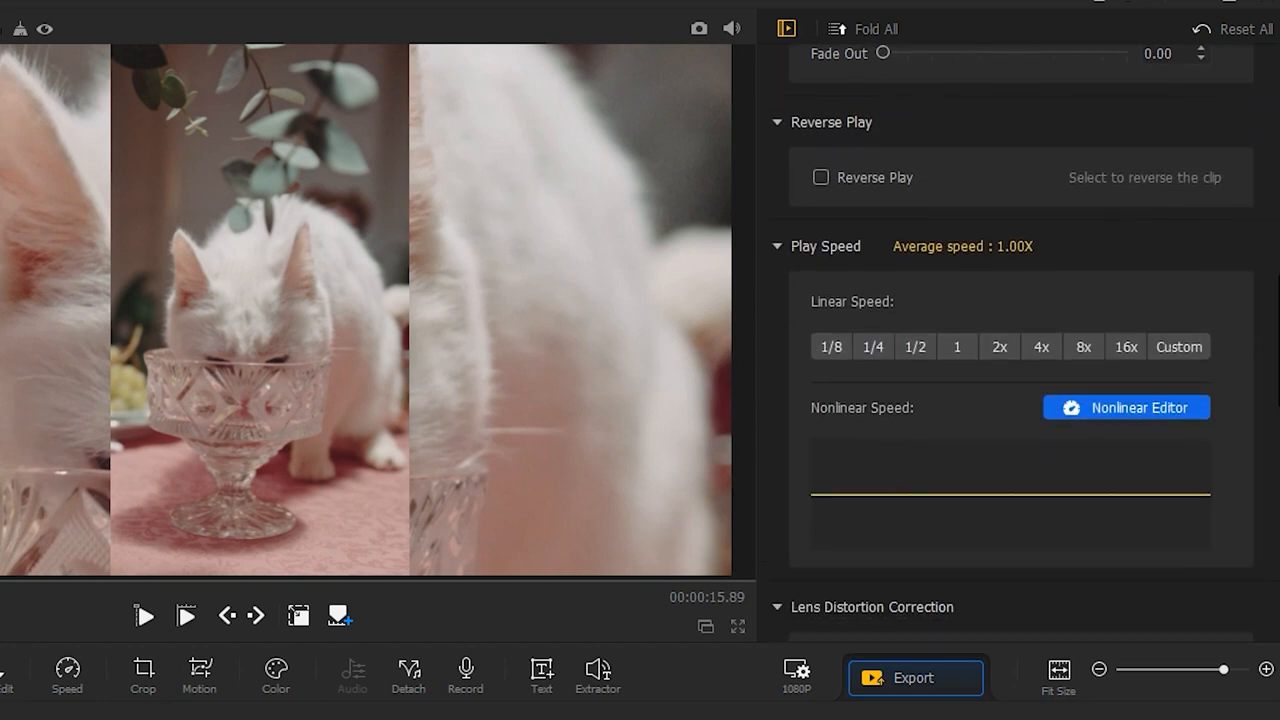
pyautogui.scroll(-3)
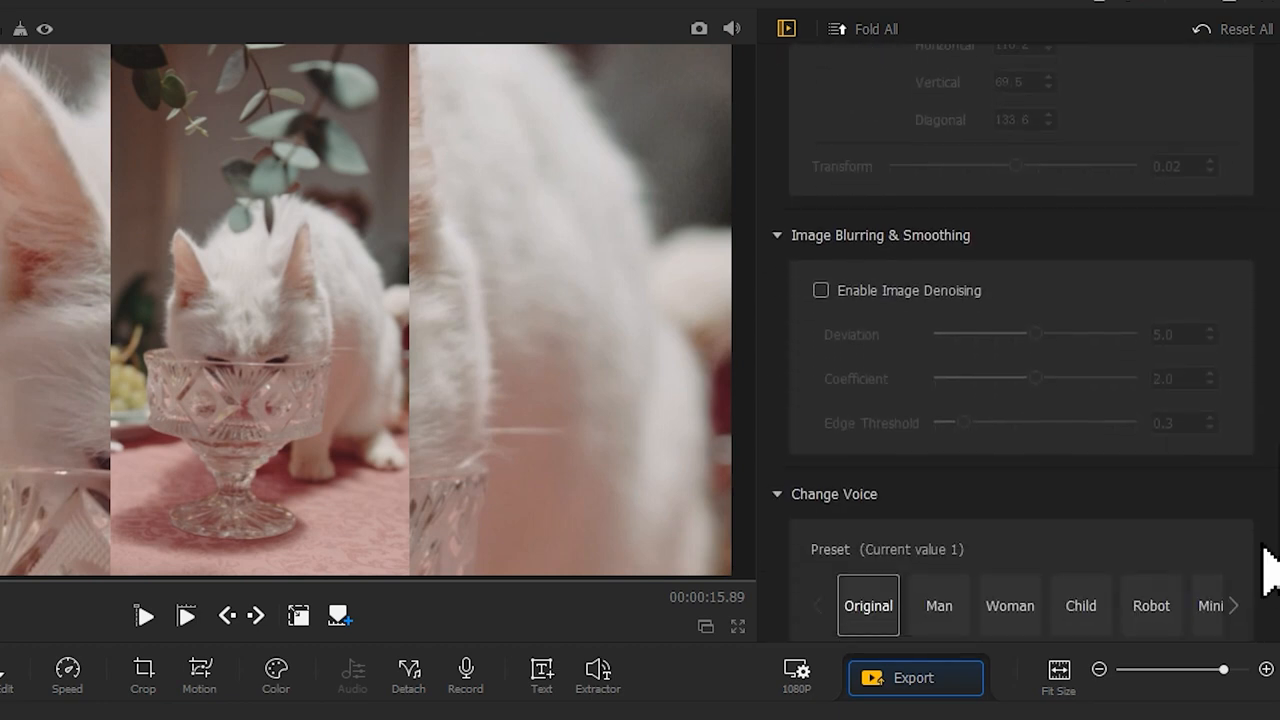
pyautogui.click(820, 290)
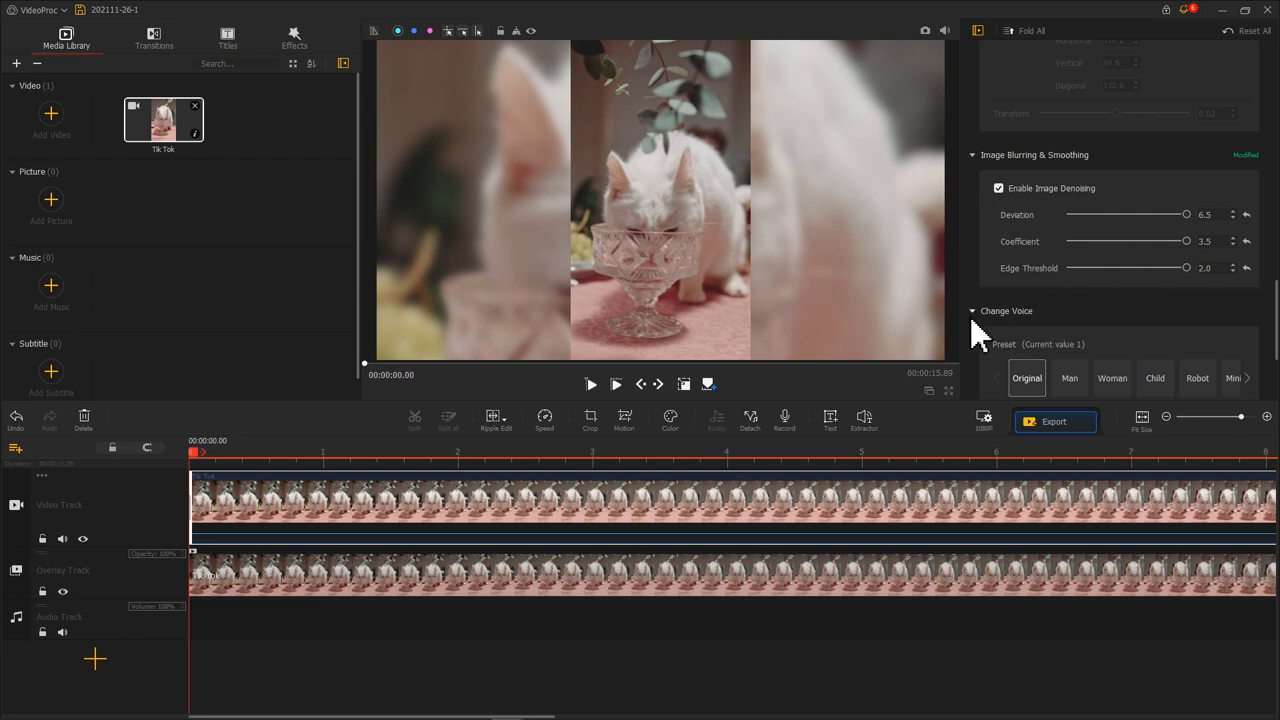
pyautogui.click(590, 384)
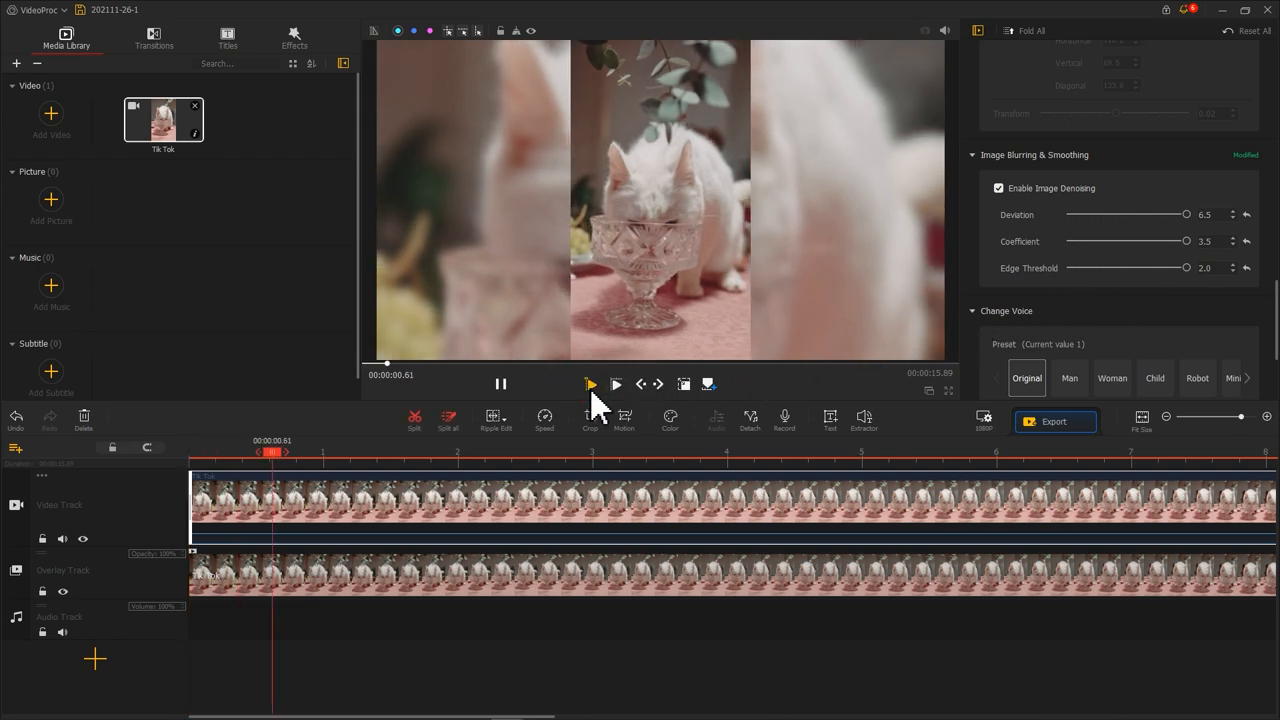